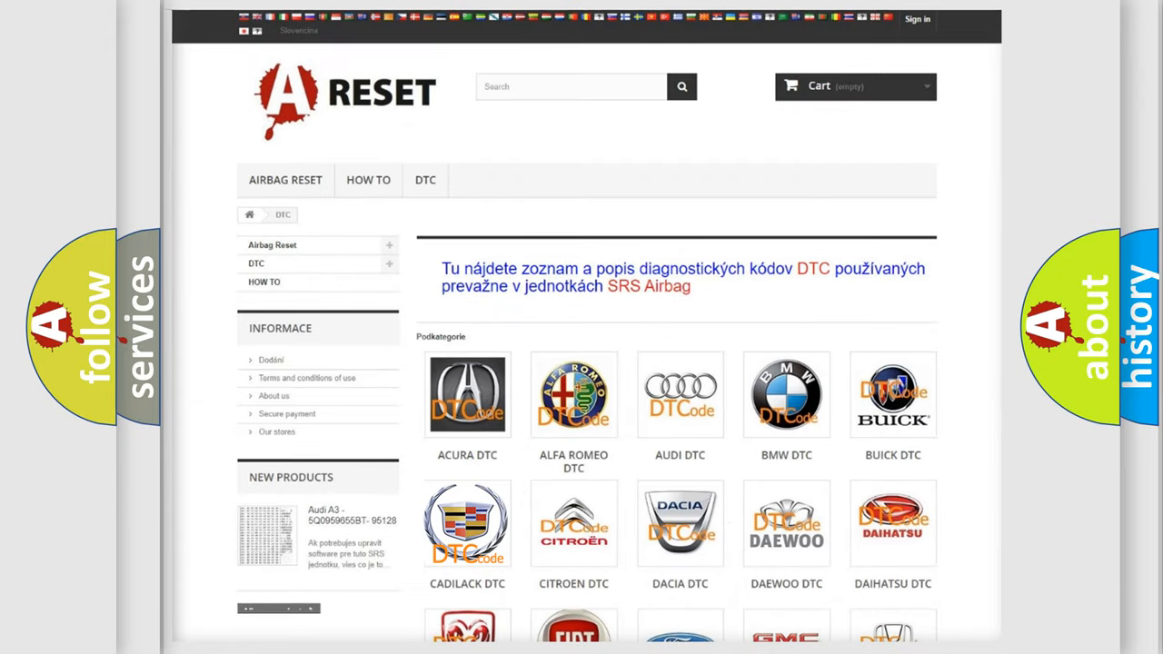
Step: Open the Cadillac DTC tile to list codes like B0012 and B0013
click(467, 523)
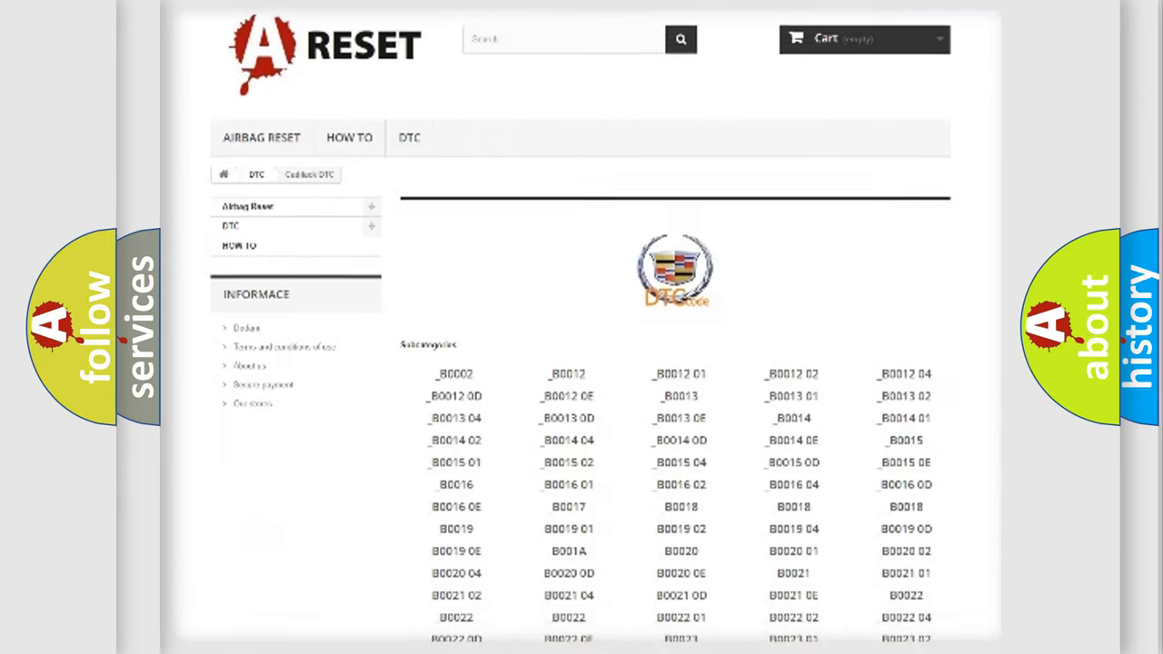